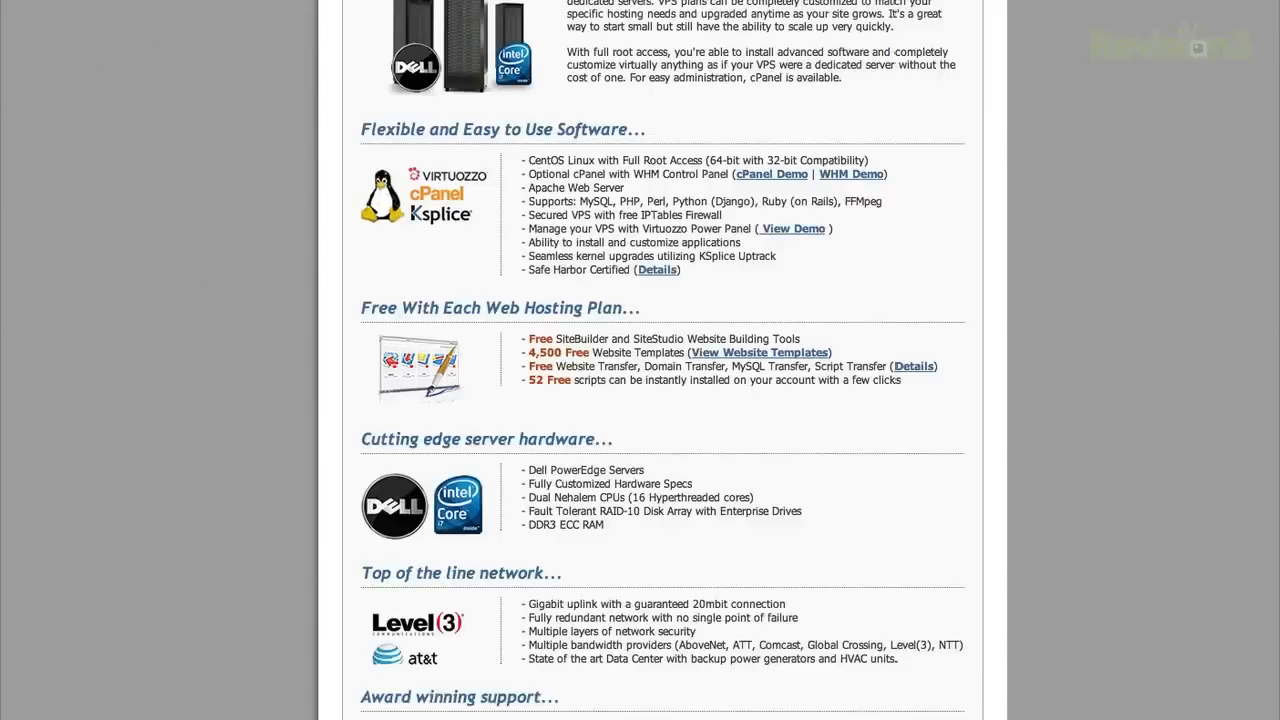
scroll(up, 3)
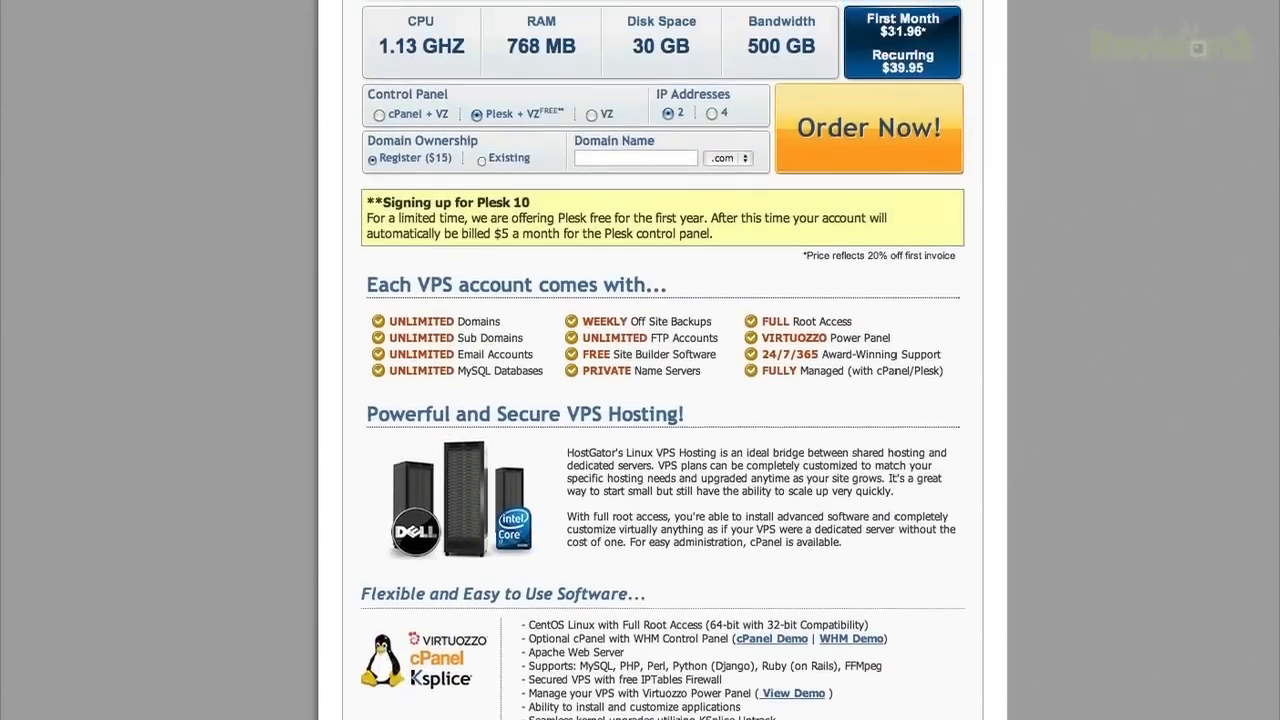
scroll(up, 3)
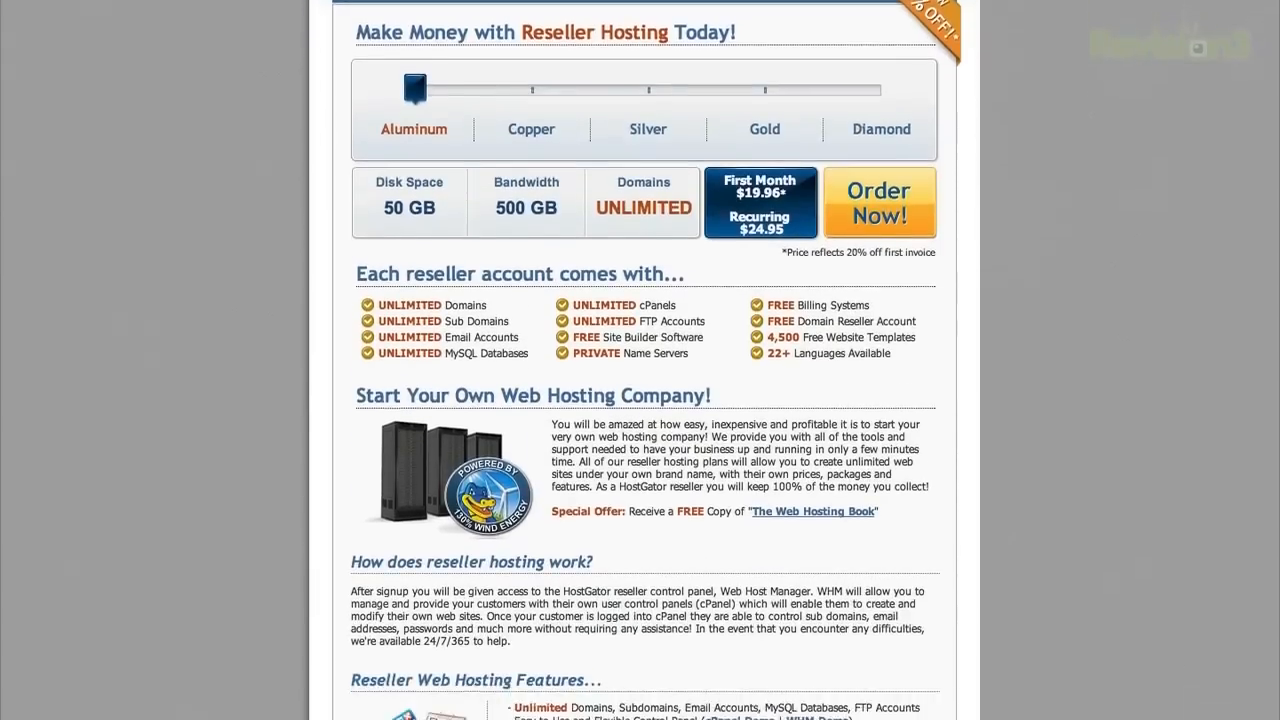
scroll(down, 3)
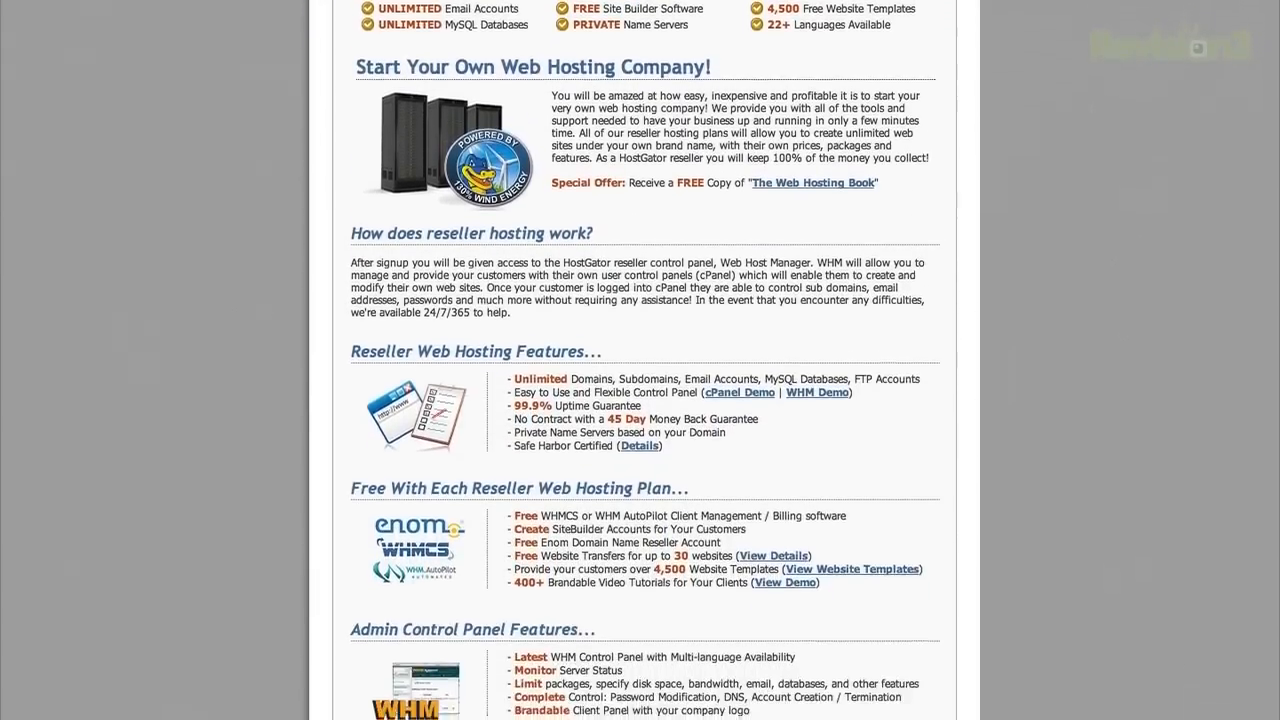
scroll(down, 3)
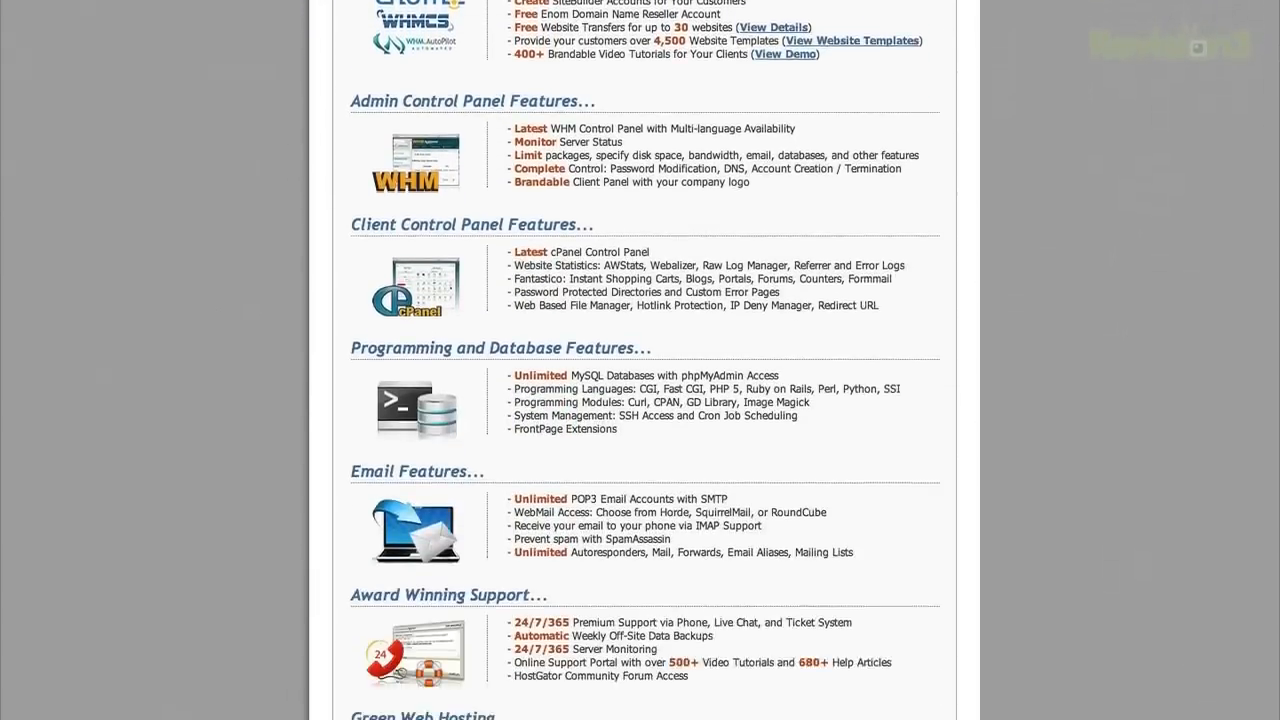
scroll(down, 3)
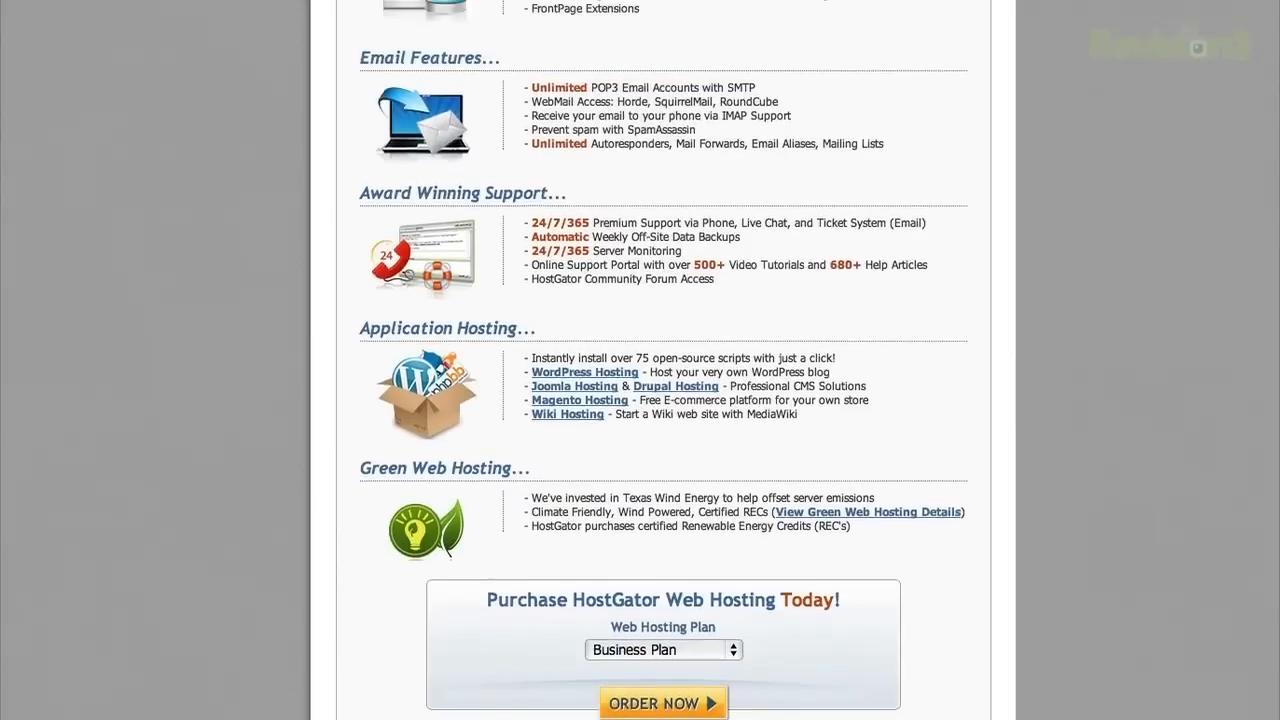
scroll(up, 3)
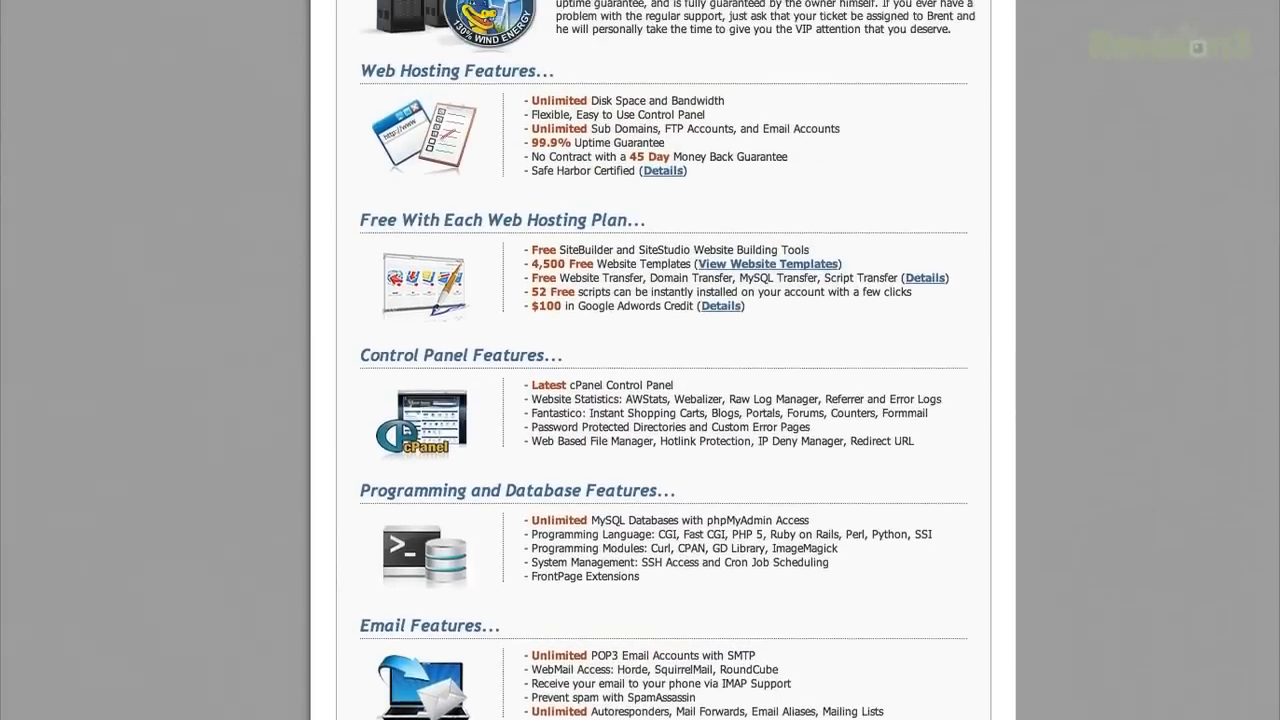
scroll(up, 3)
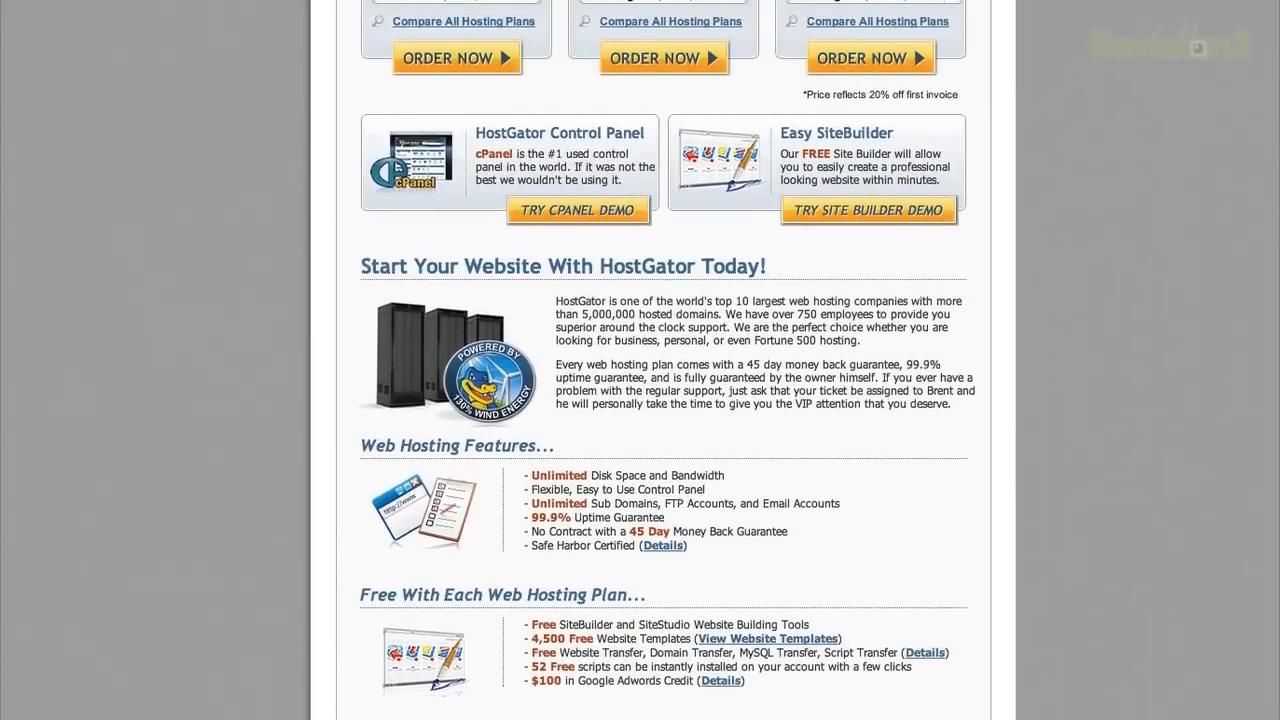